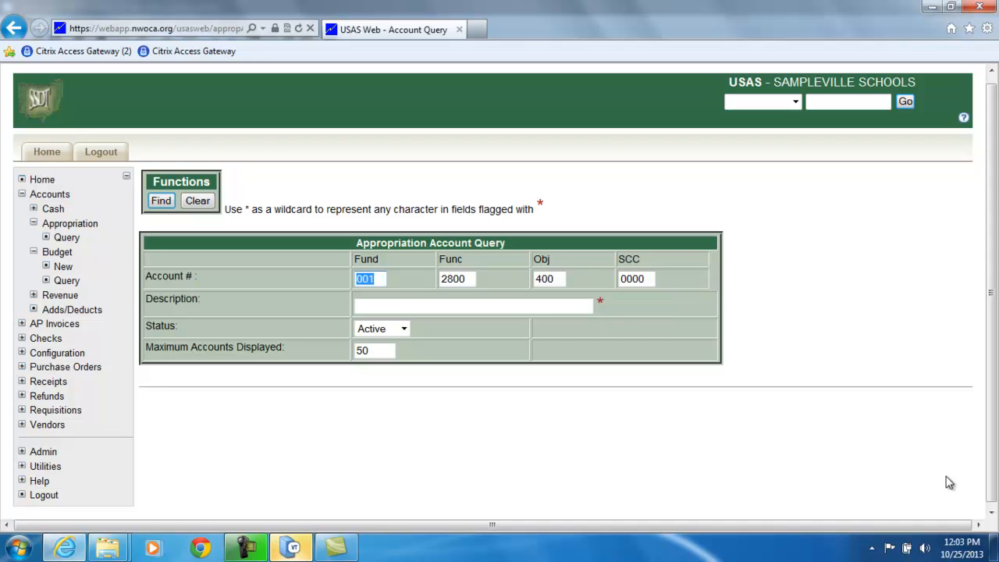
mouse_move(265, 320)
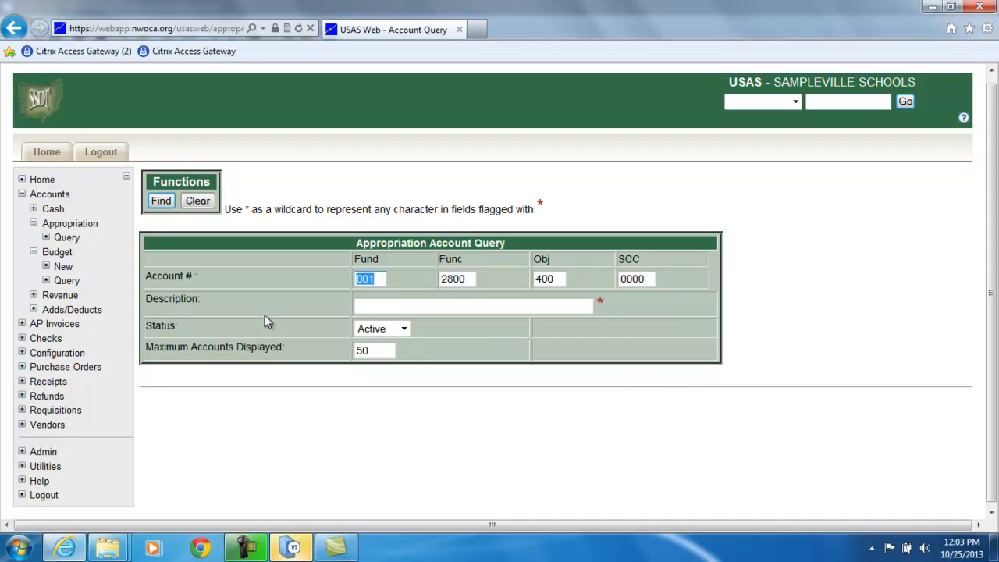
left_click(161, 207)
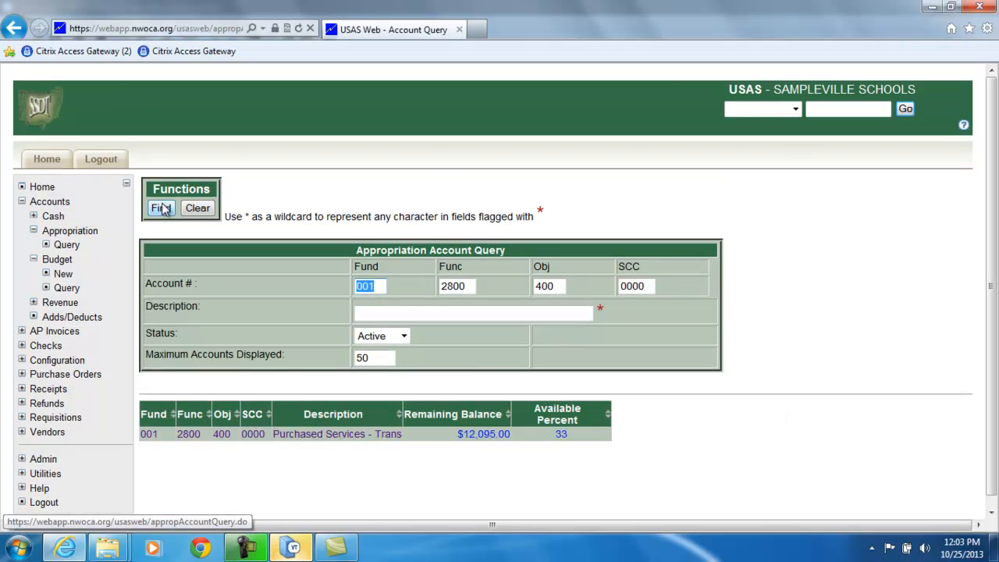
mouse_move(150, 434)
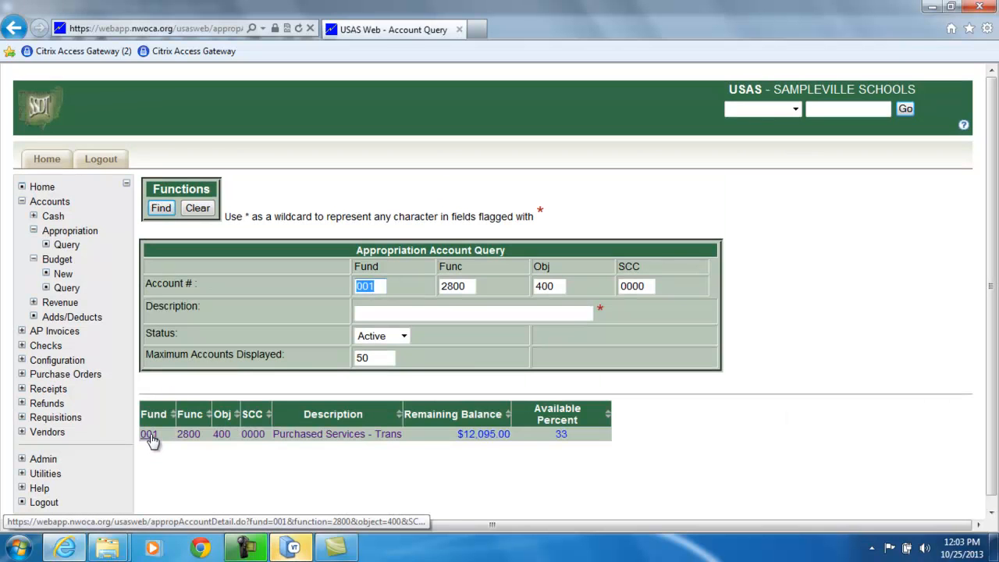
left_click(150, 434)
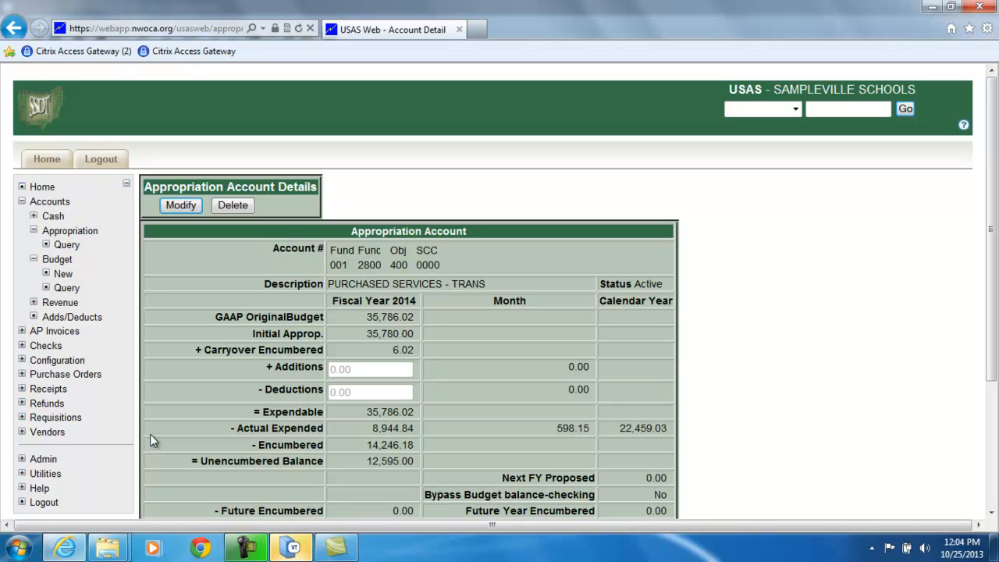
mouse_move(66, 288)
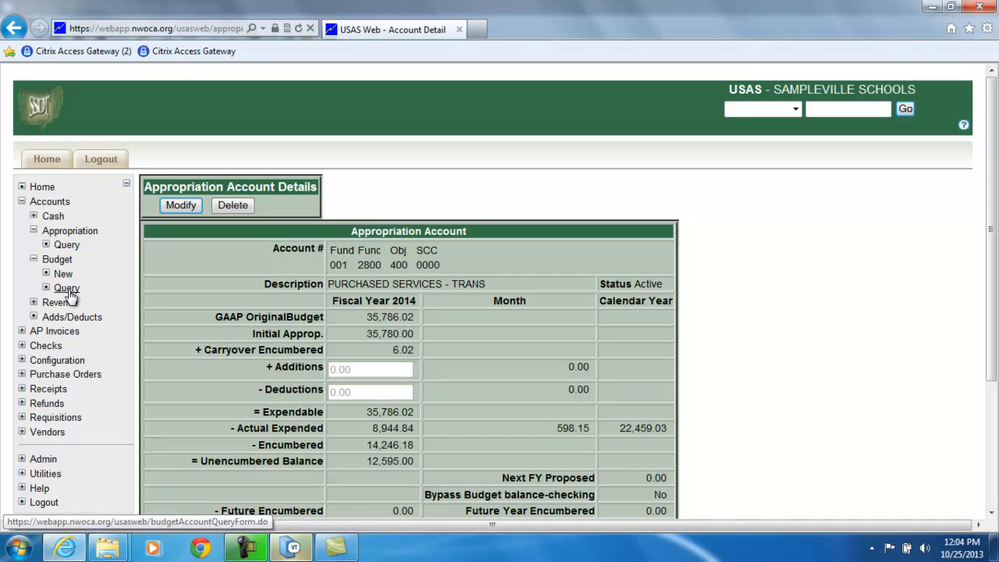
left_click(66, 243)
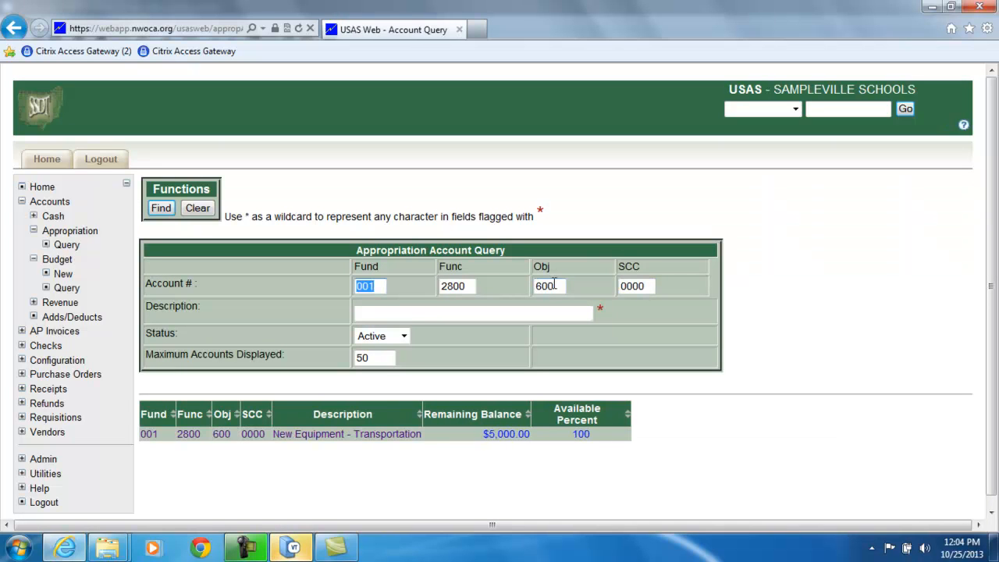
left_click(347, 434)
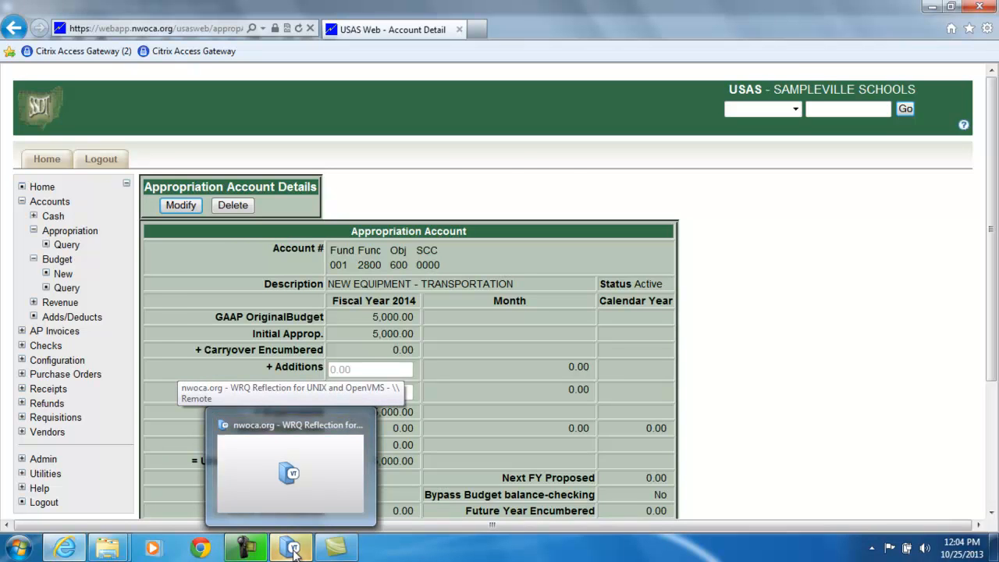
Step: In the Reflection terminal, date the modification transaction 09012013 and accept the default description
left_click(290, 546)
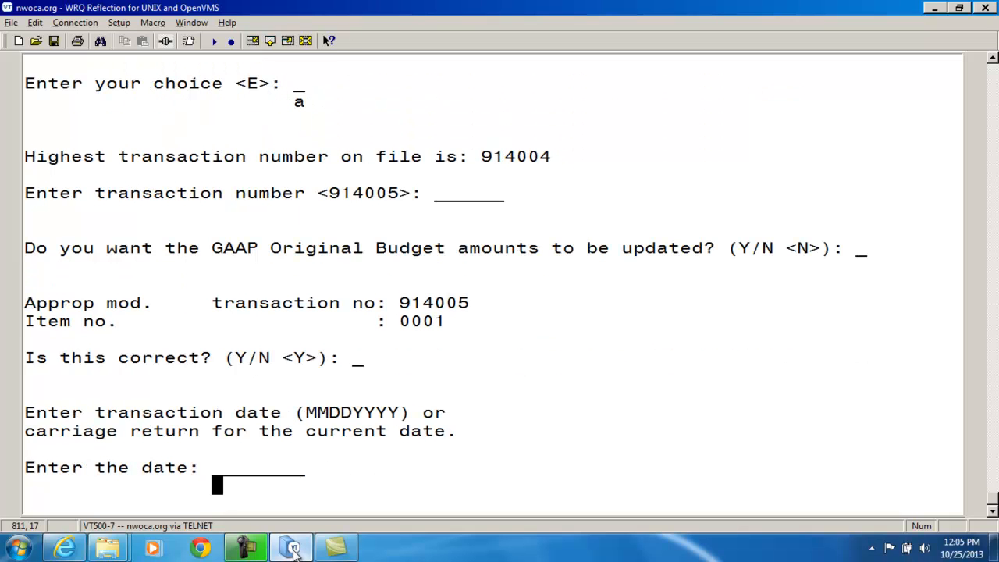
type("0901")
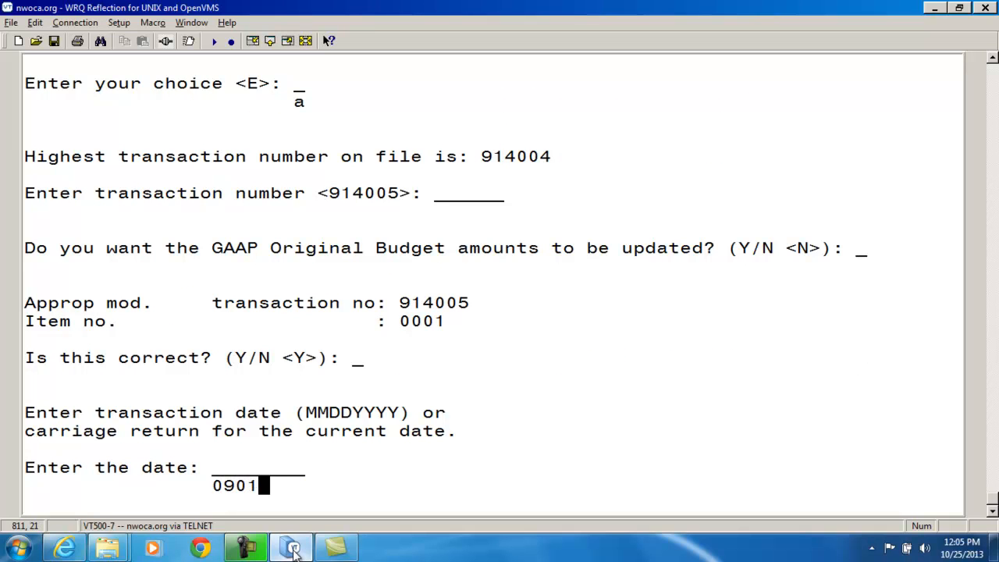
type("2013")
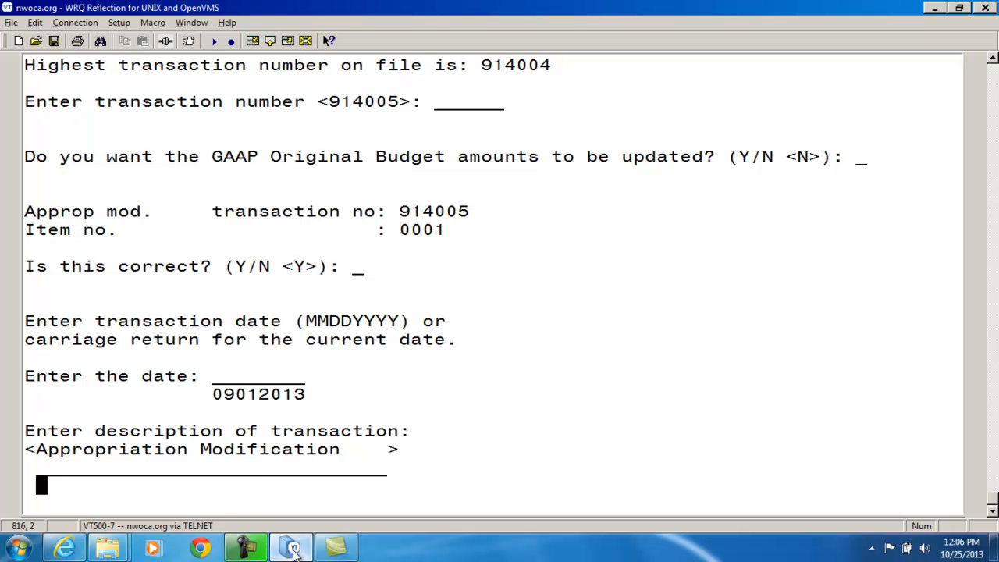
key("enter")
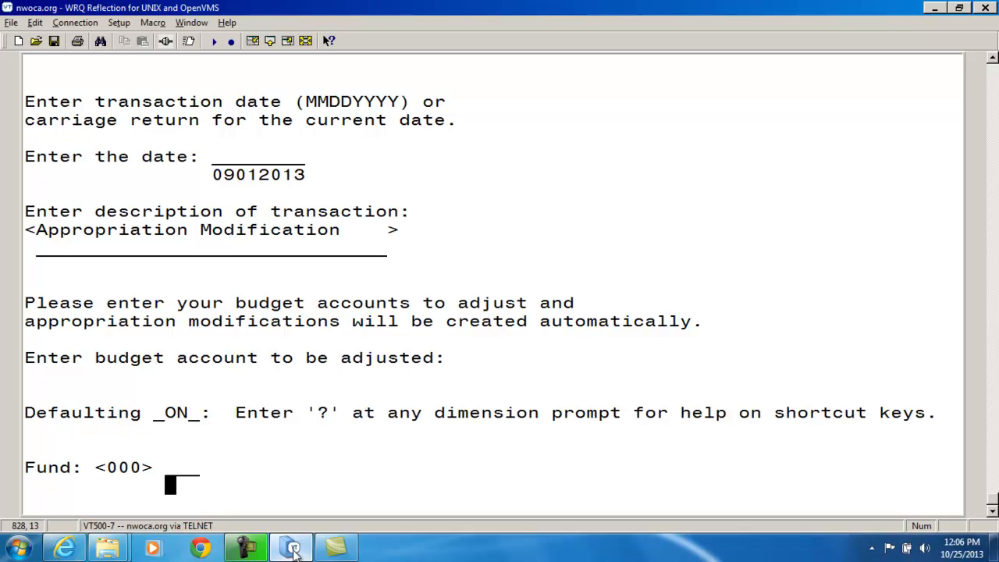
type("001")
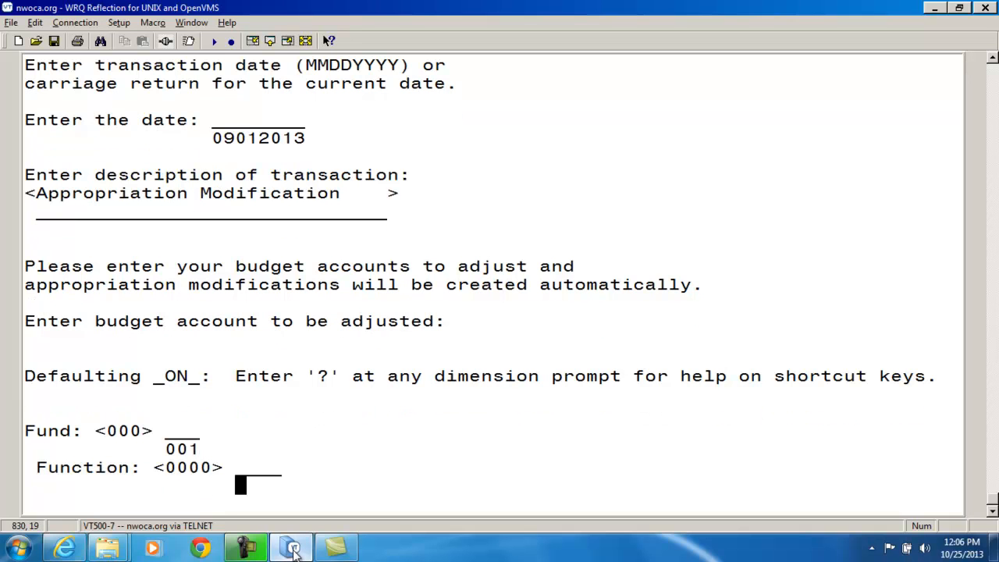
type("2849")
type("423")
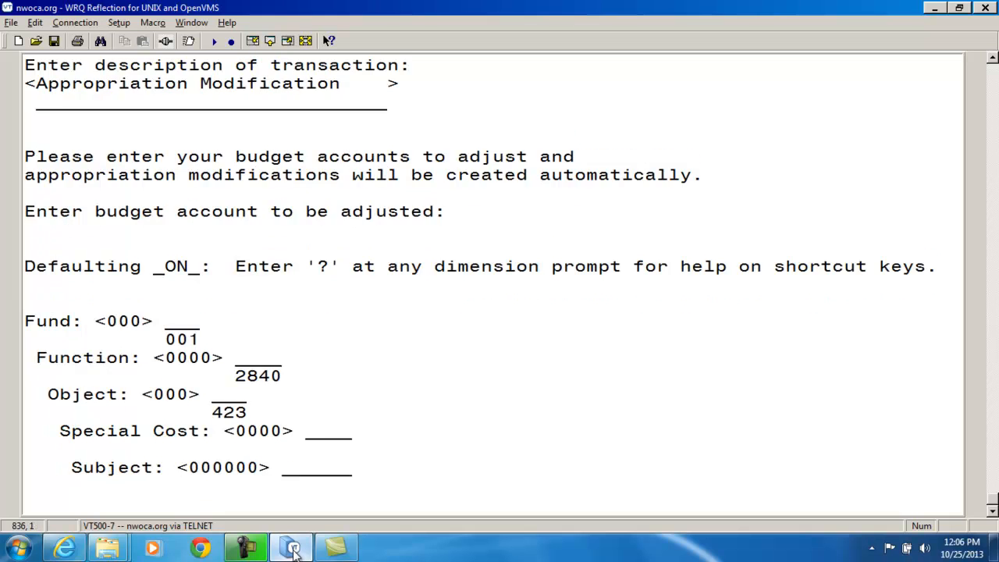
scroll("down", 3)
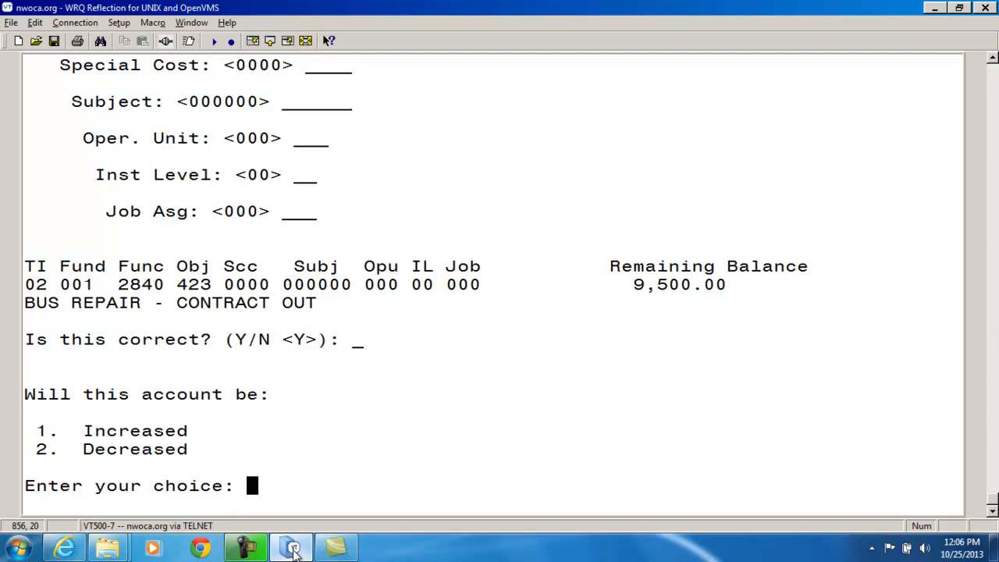
Step: Mark the account Decreased (2) with an adjustment amount of 5000
type("2")
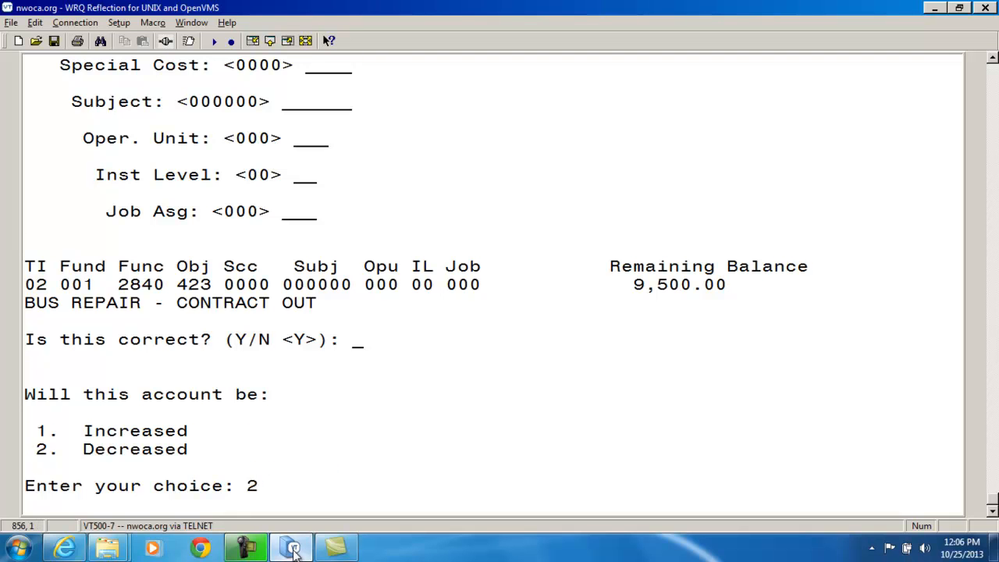
type("5")
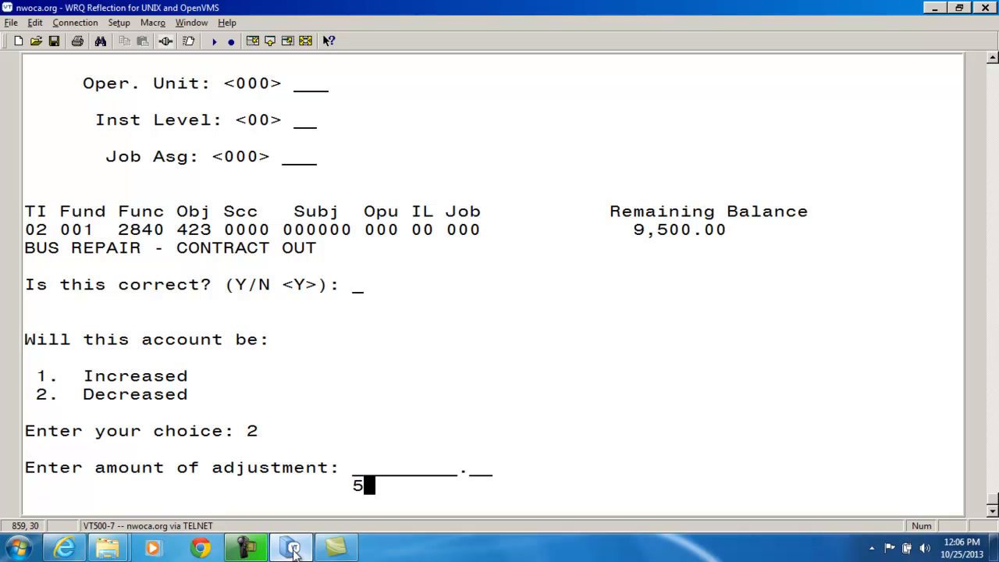
type("000")
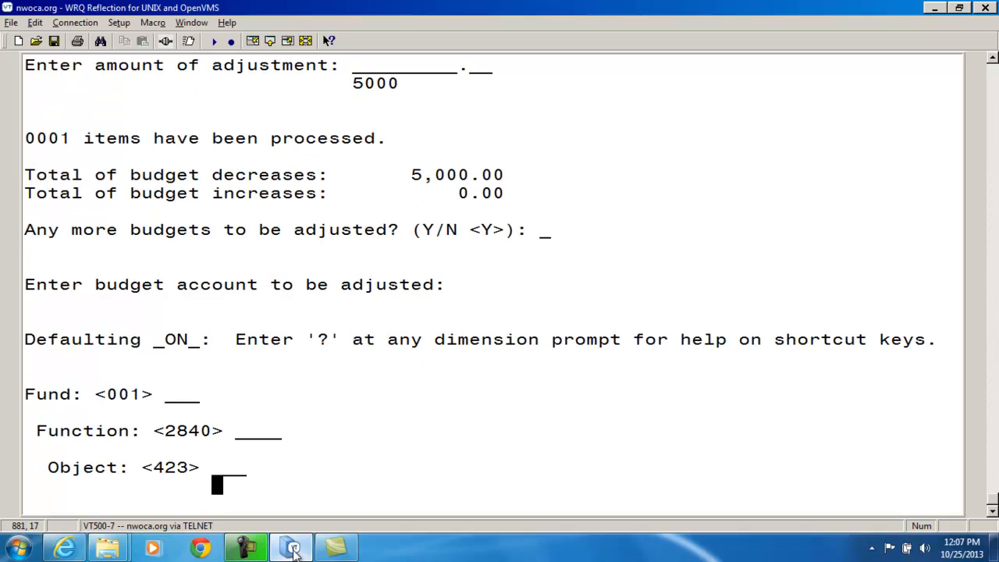
Step: Enter object 640 for New Equipment - Bus Garage and mark it Increased (1) by 5,000
type("64")
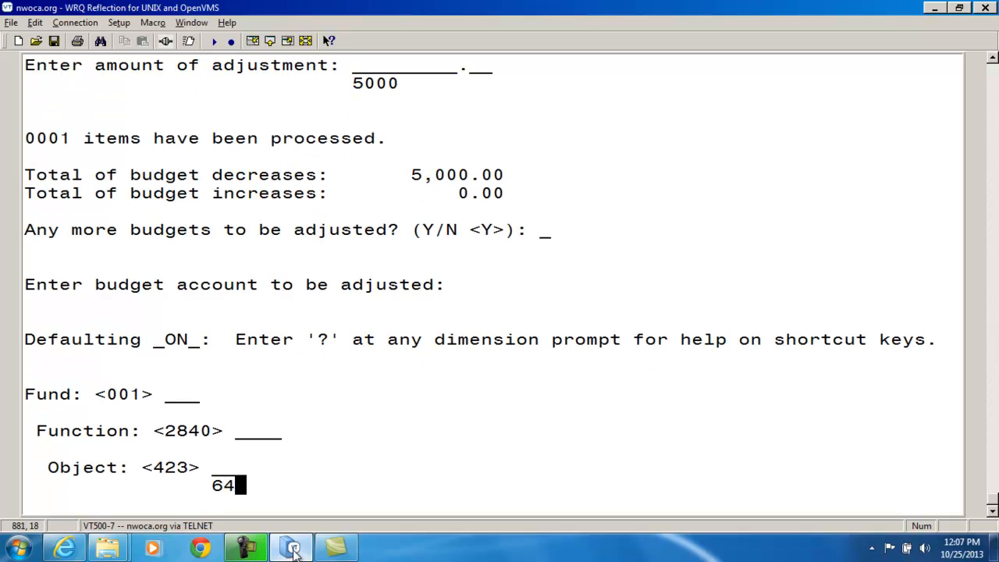
type("0")
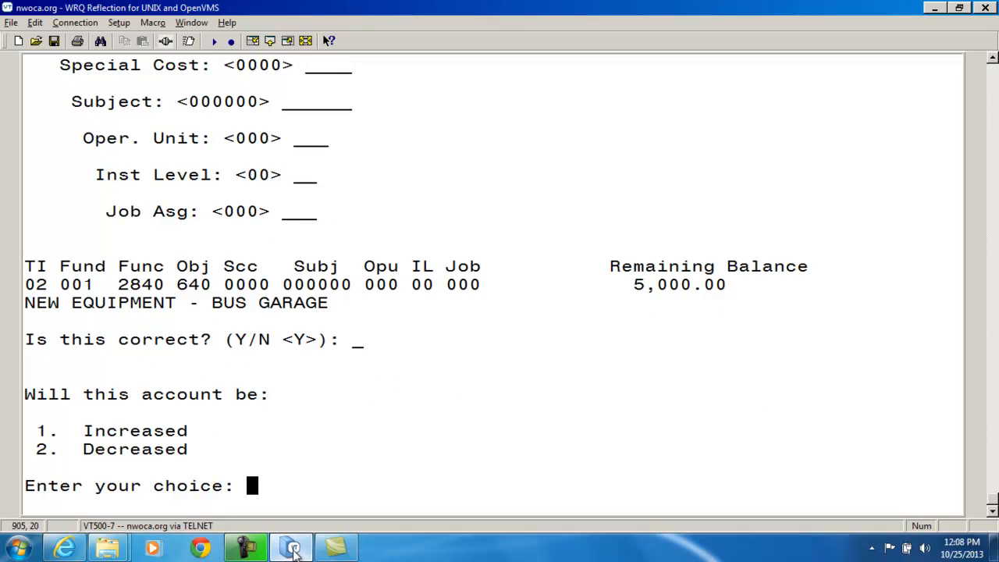
type("1")
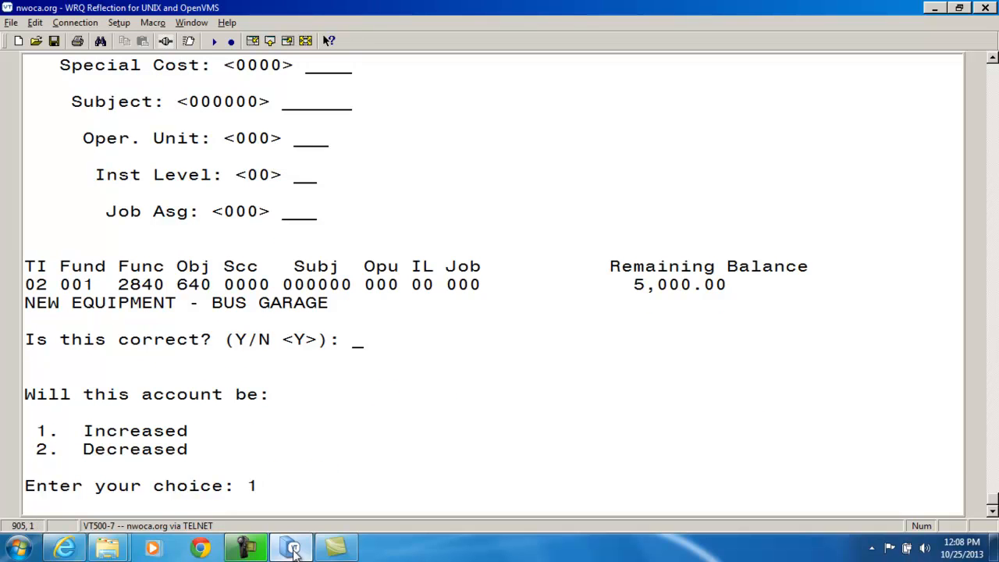
type("5000")
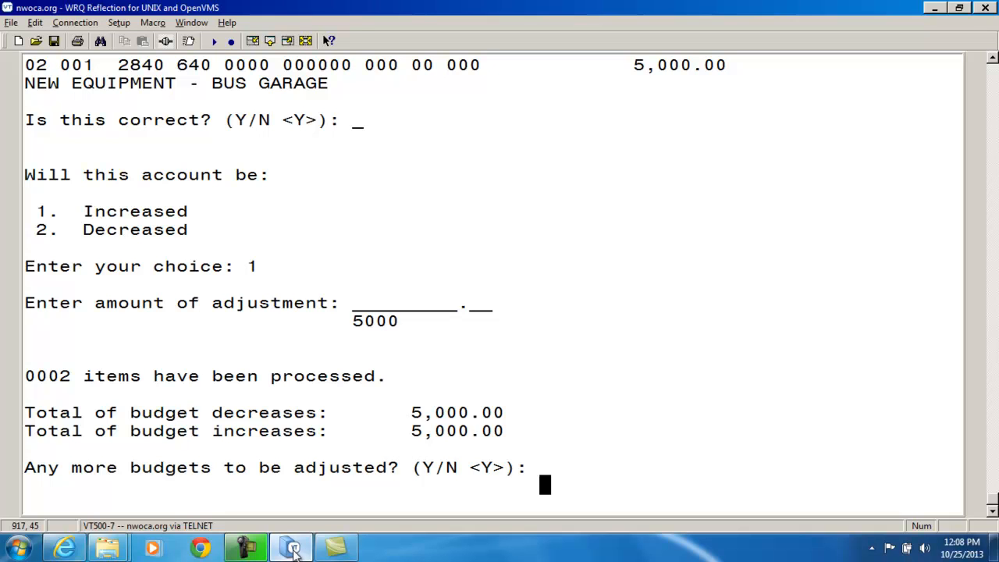
Step: Answer N to more budgets and let the balanced 5,000.00 adjustments post
type("n")
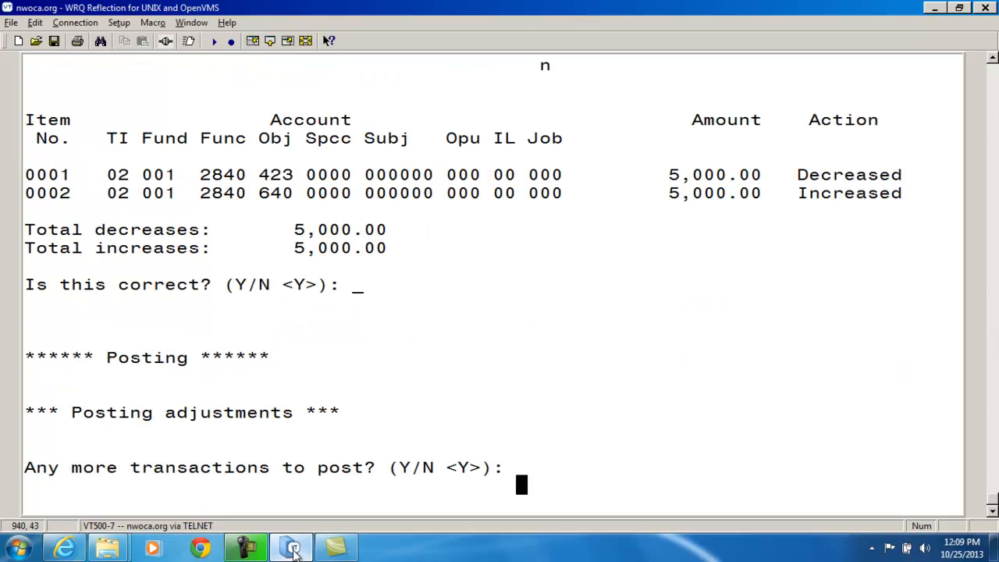
type("n")
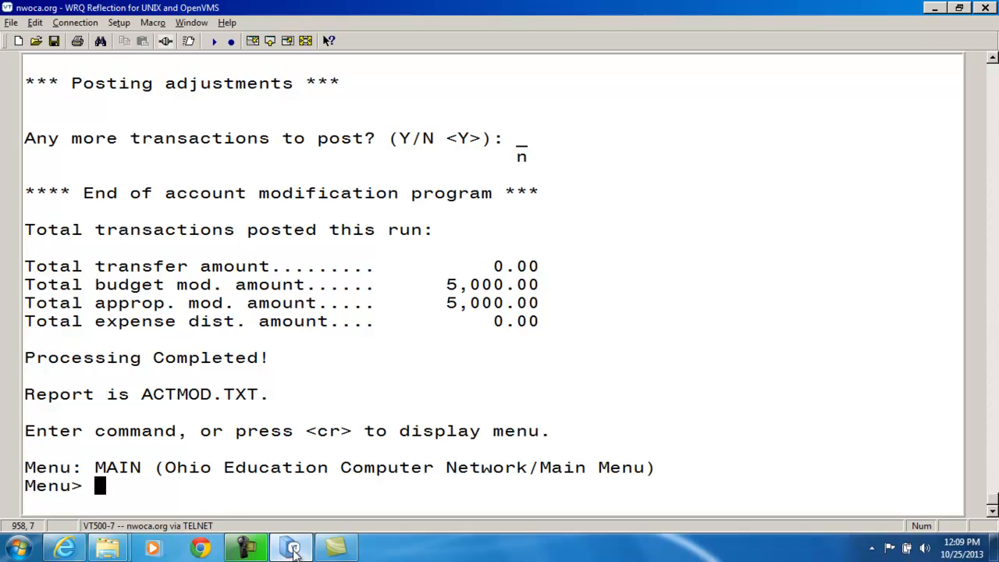
Step: View the ACTMOD.TXT report from the Menu> prompt
type("view o:")
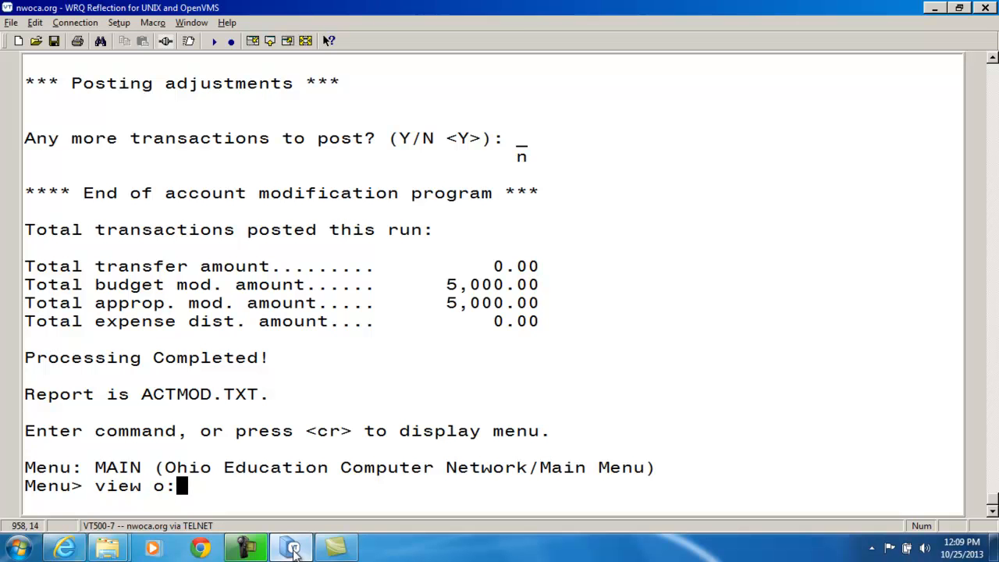
type("actmod.txt")
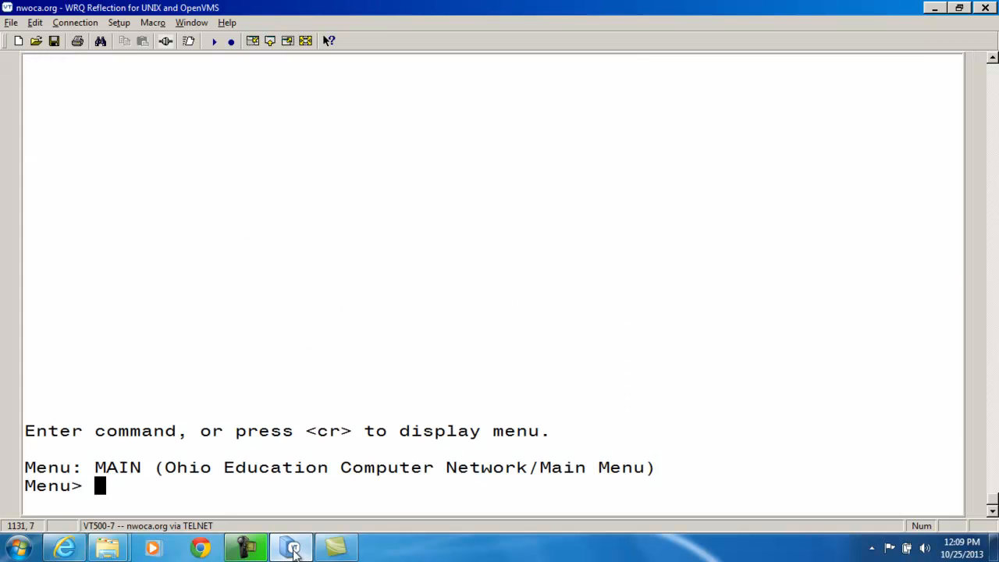
left_click(294, 546)
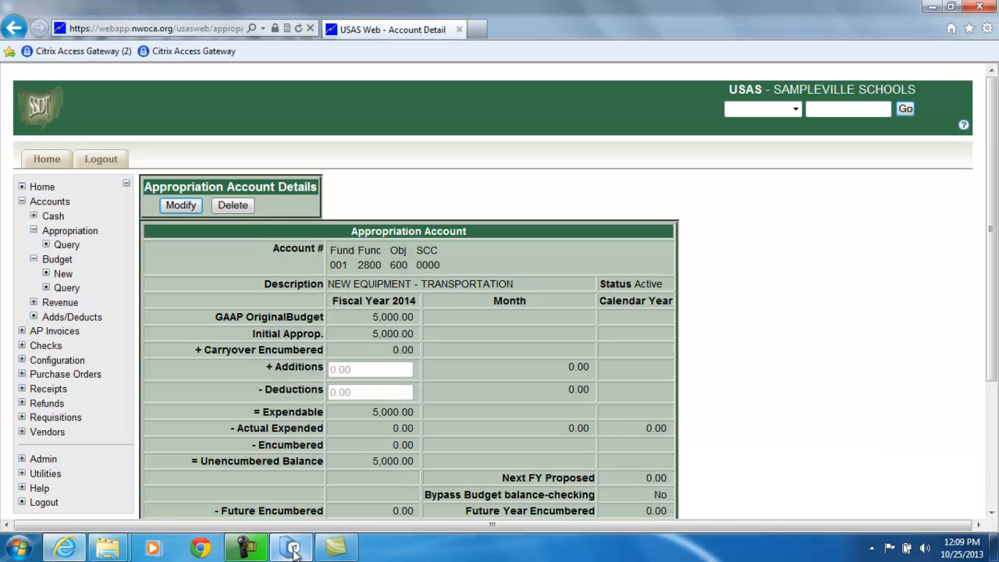
mouse_move(65, 243)
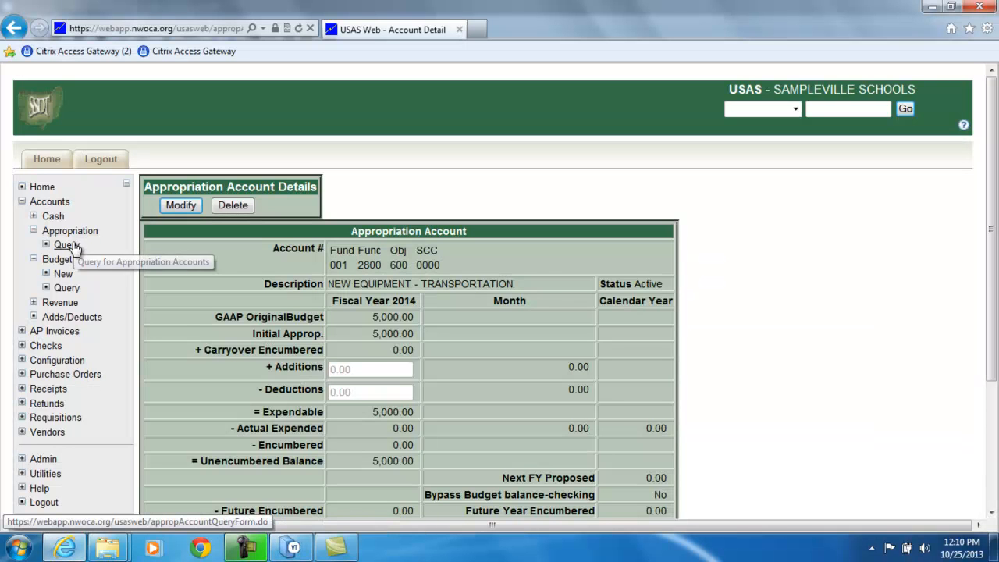
left_click(65, 243)
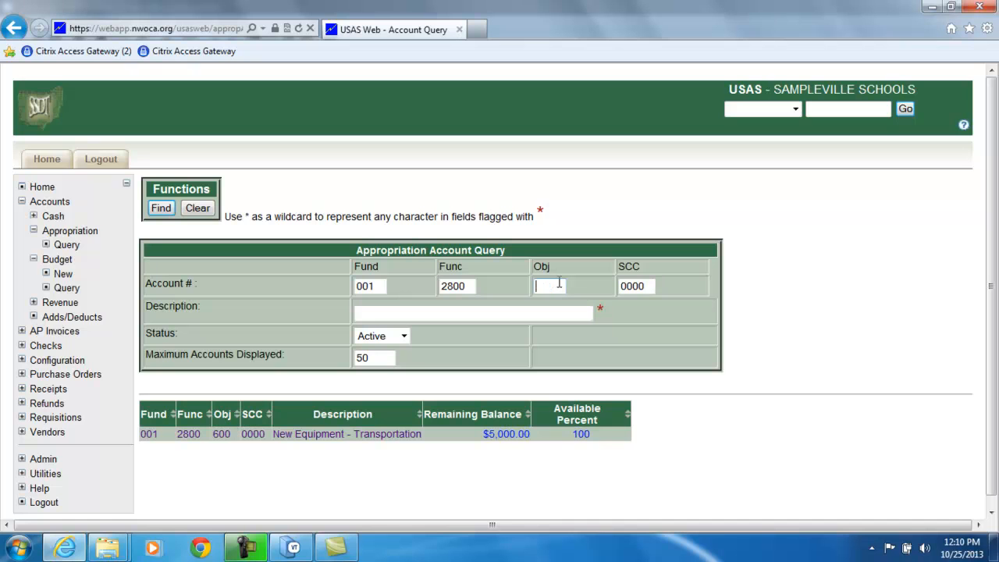
type("400")
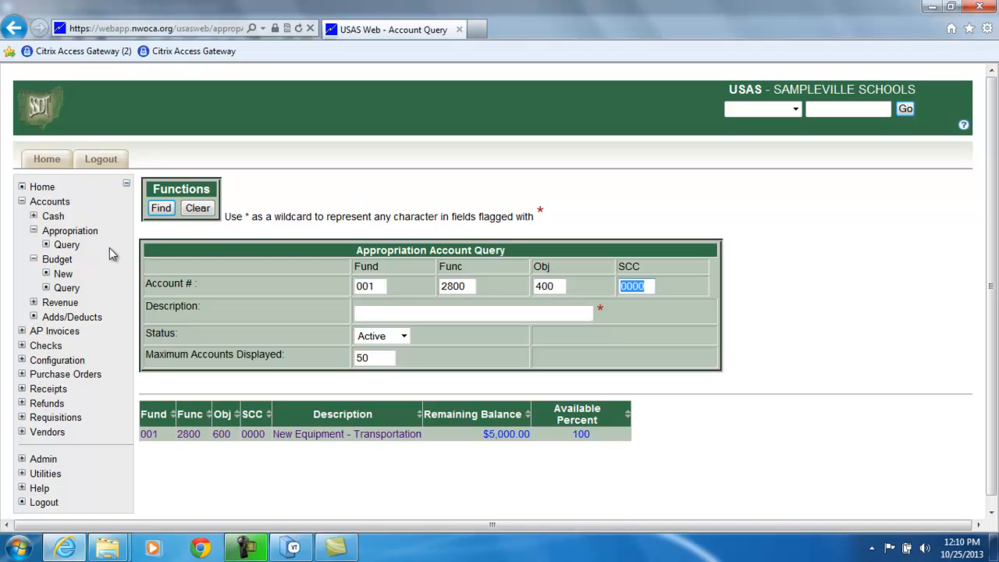
left_click(161, 207)
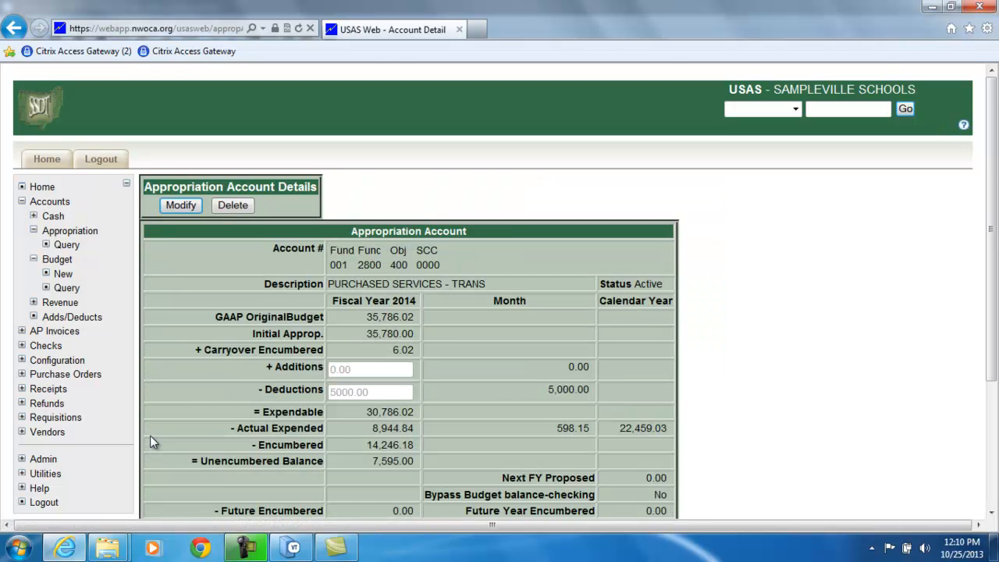
mouse_move(268, 479)
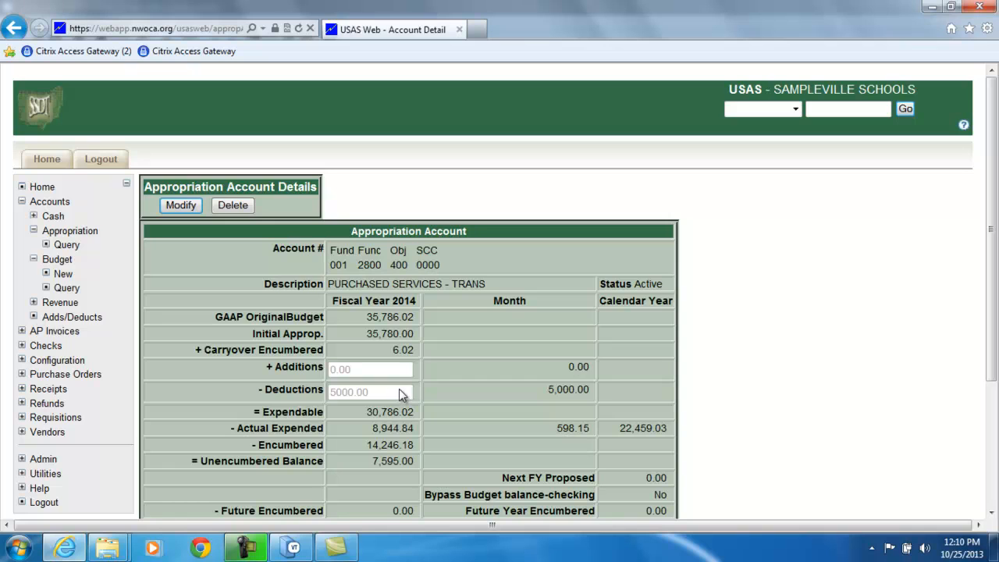
mouse_move(533, 399)
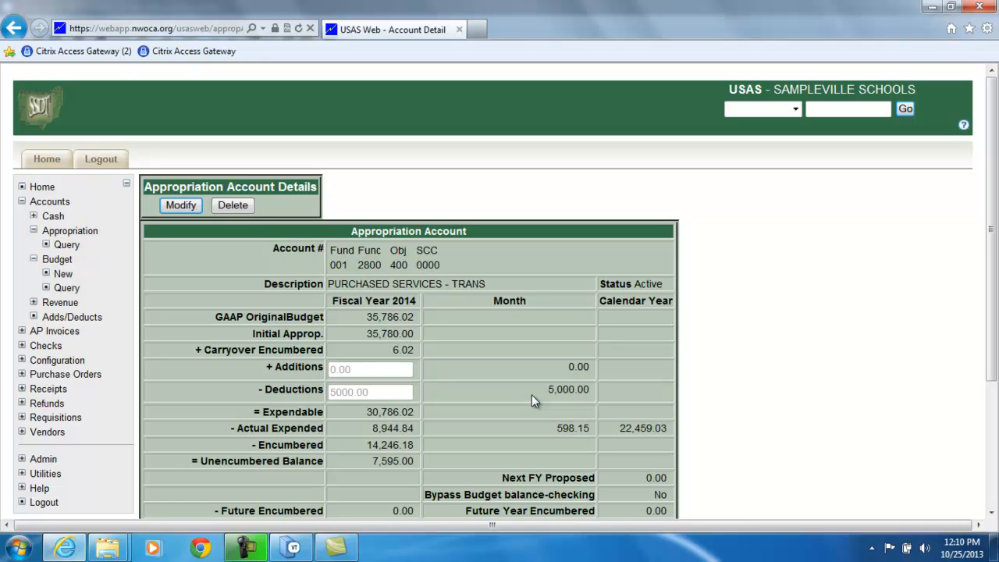
mouse_move(393, 415)
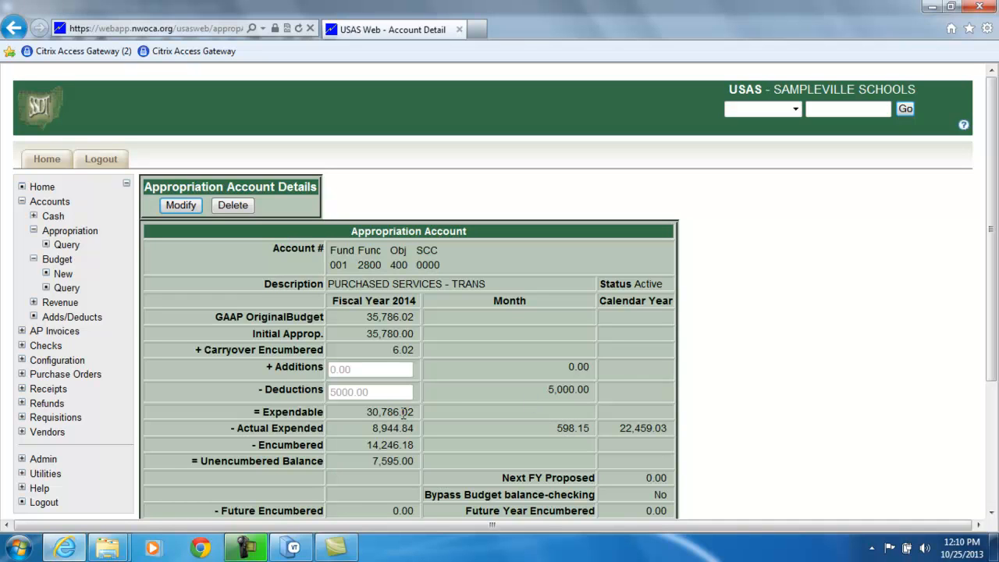
mouse_move(66, 244)
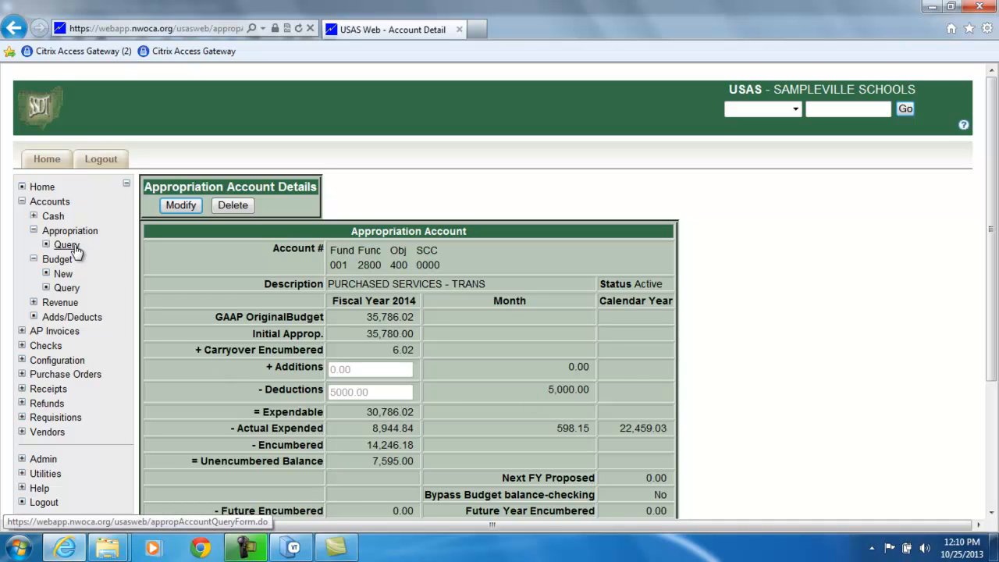
Step: Return to the appropriation query to look up the object 600 account with its 5,000.00 addition
left_click(67, 243)
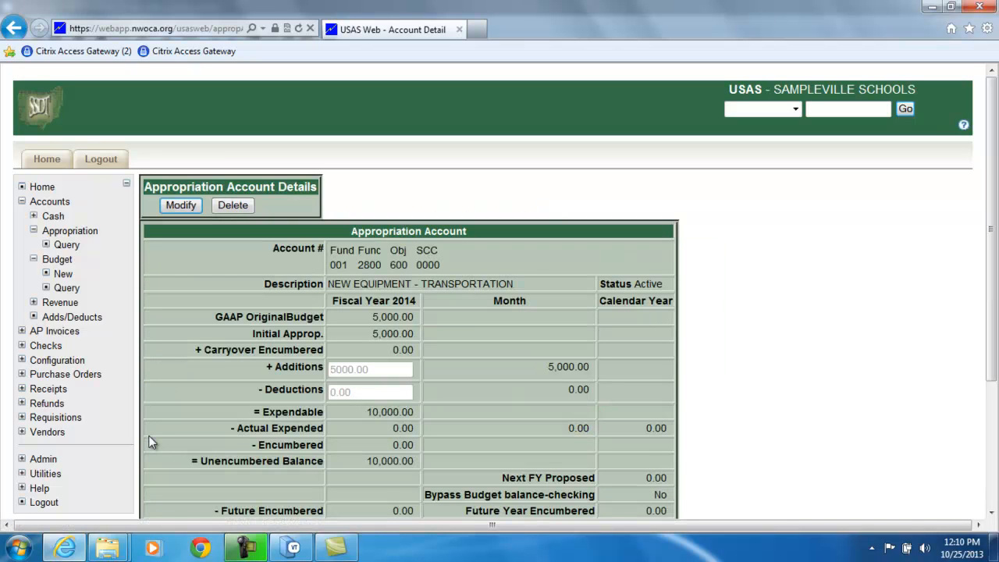
mouse_move(414, 367)
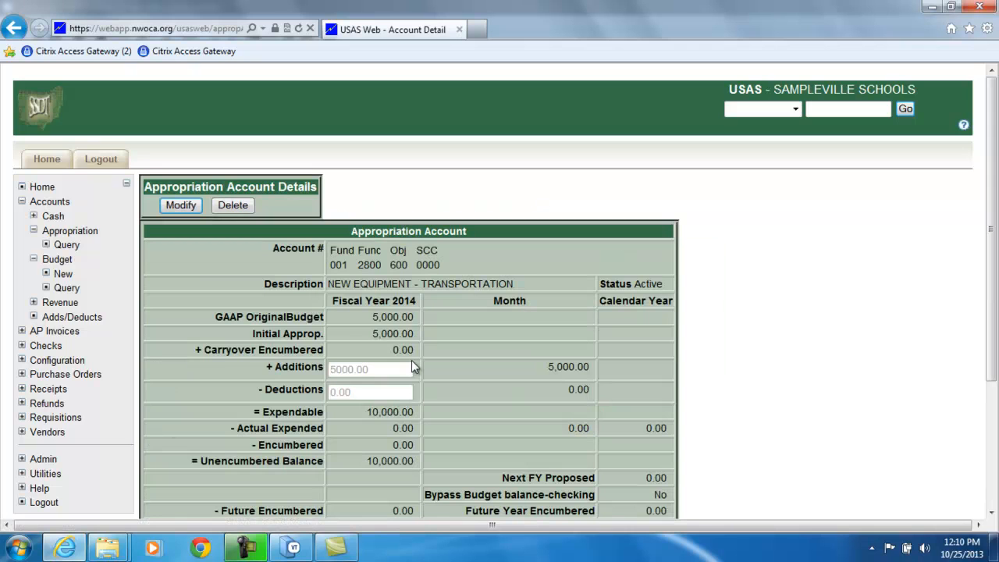
mouse_move(403, 380)
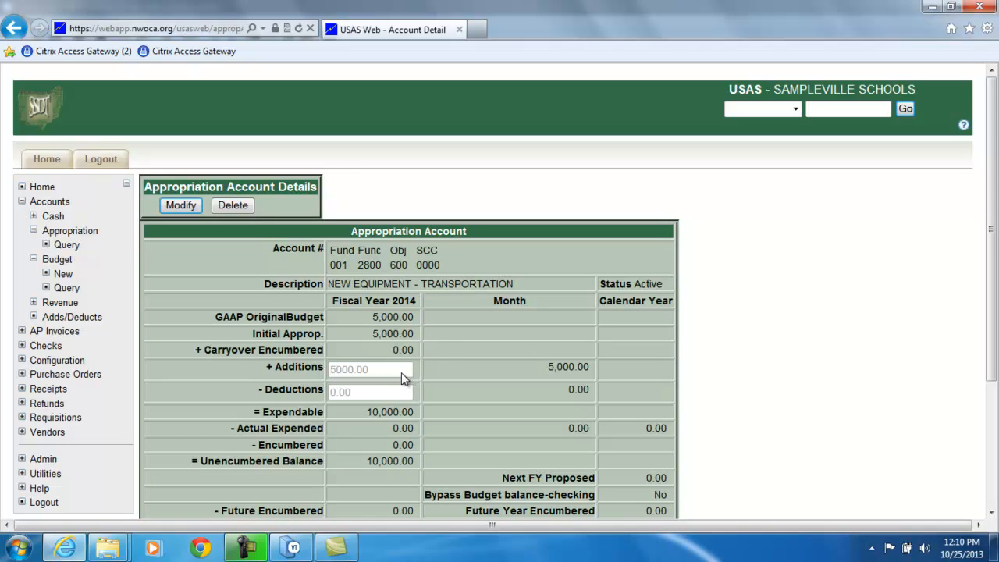
mouse_move(430, 376)
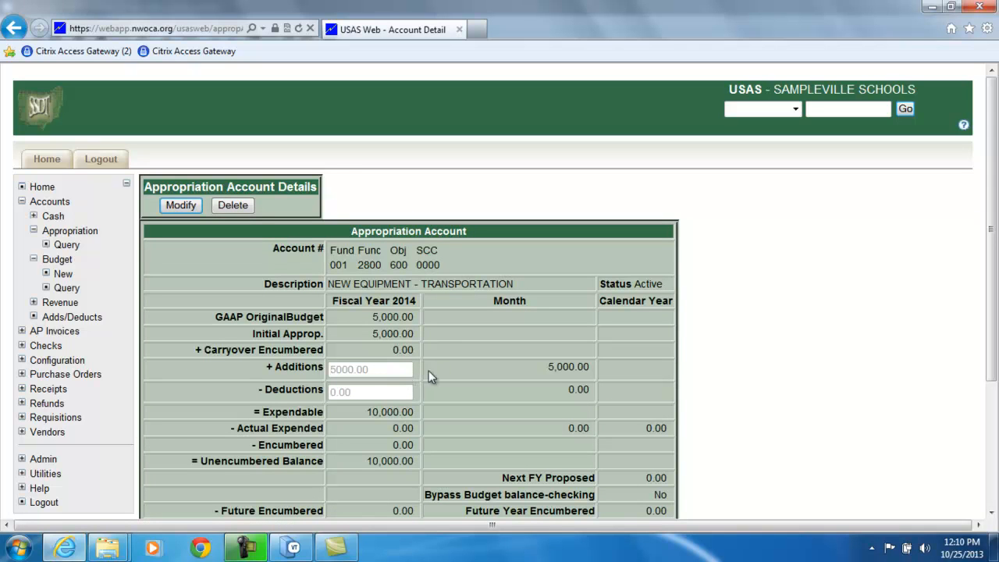
mouse_move(409, 412)
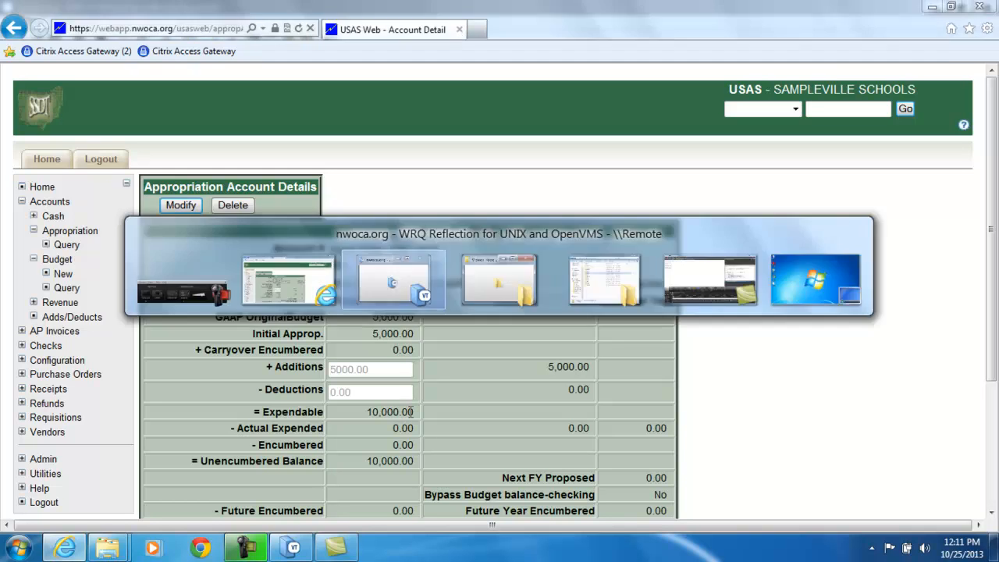
Step: Return to the Reflection terminal session to launch the receipt transaction report program
left_click(393, 279)
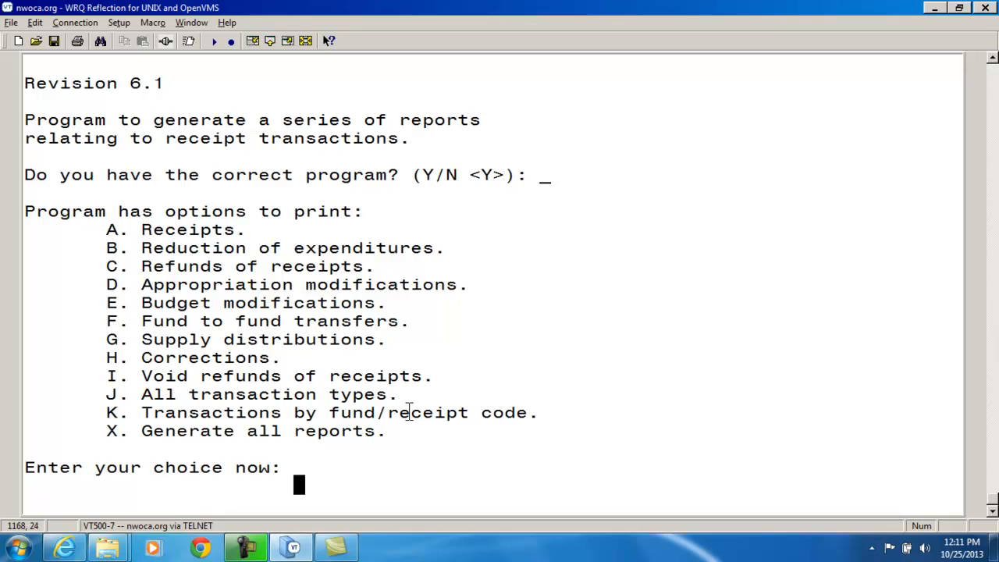
mouse_move(425, 284)
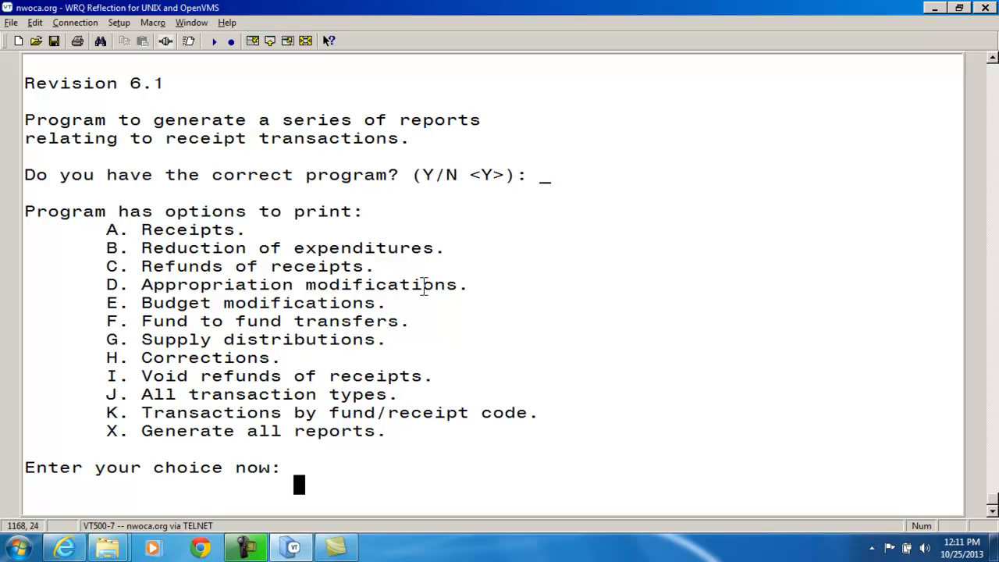